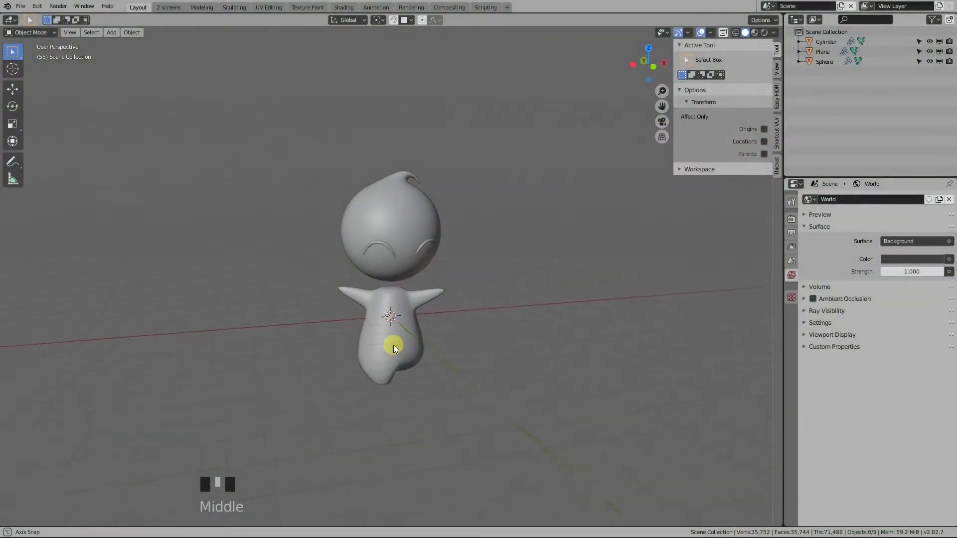
Step: Shape a large plane into a curved studio backdrop with a bevelled back wall behind the character
scroll(down, 3)
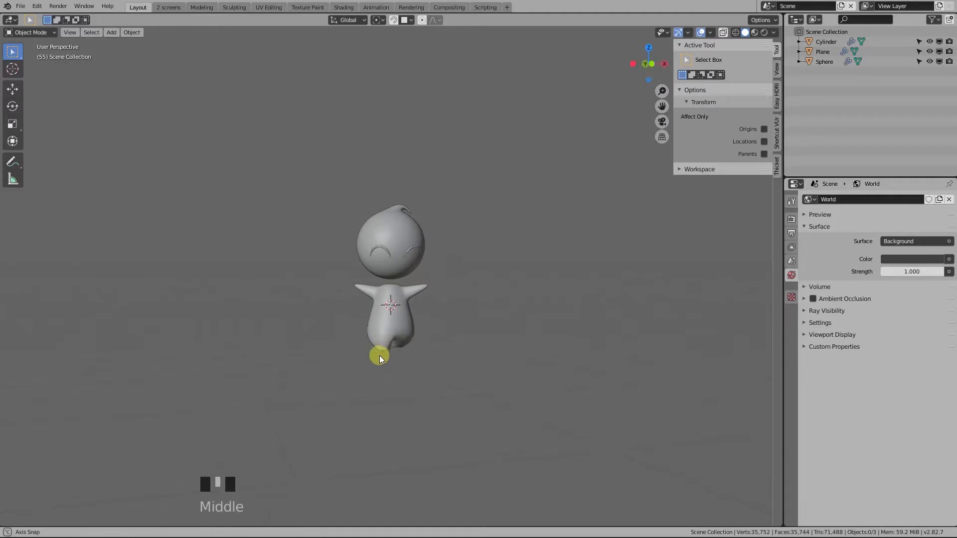
drag(379, 356, 284, 360)
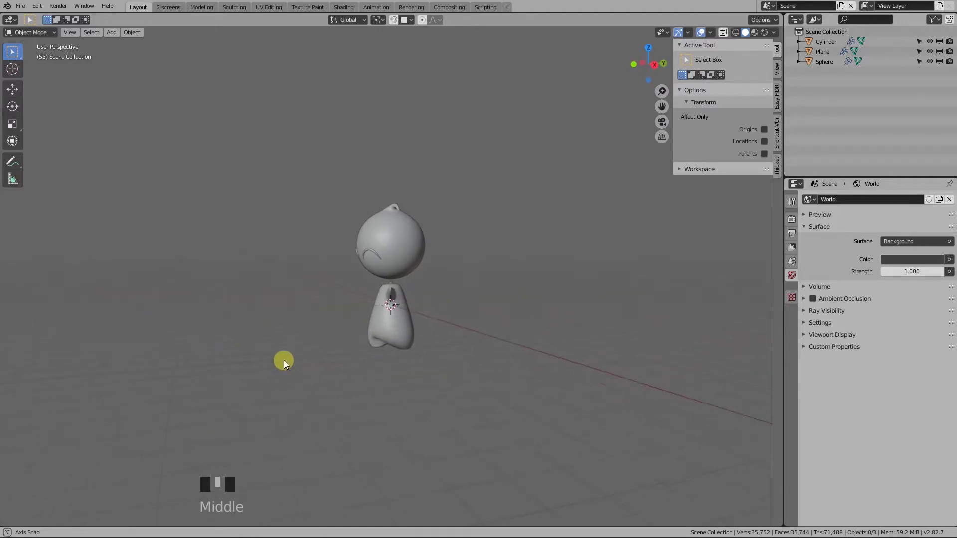
drag(284, 360, 414, 357)
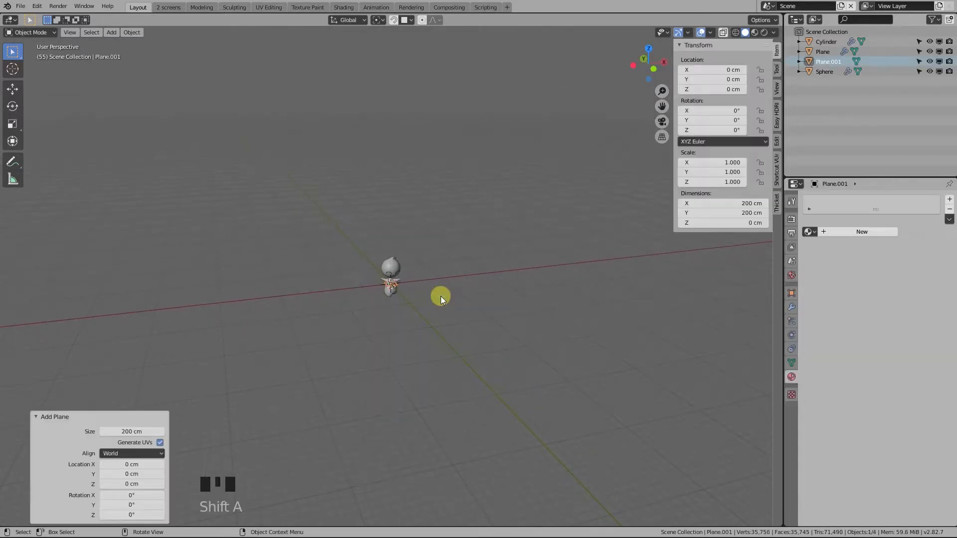
key(Tab)
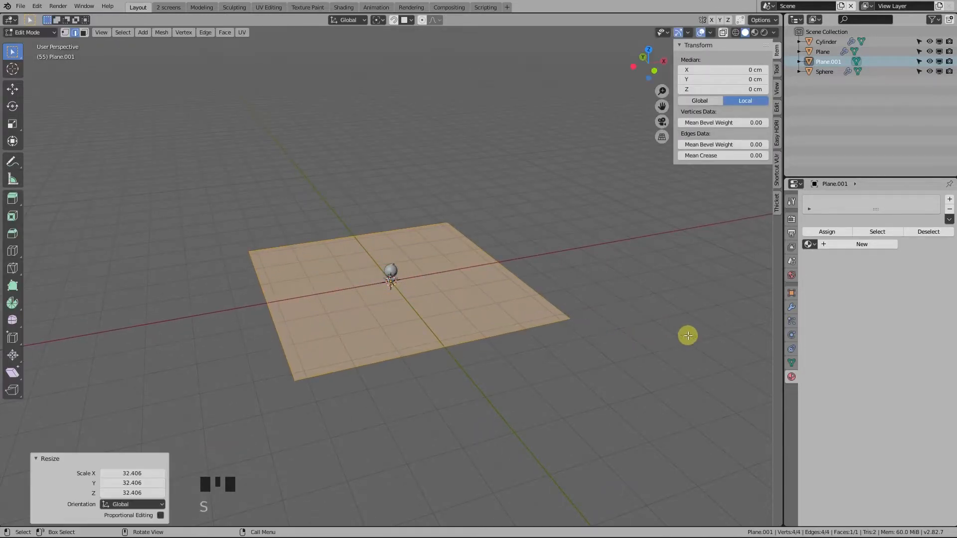
key(Tab)
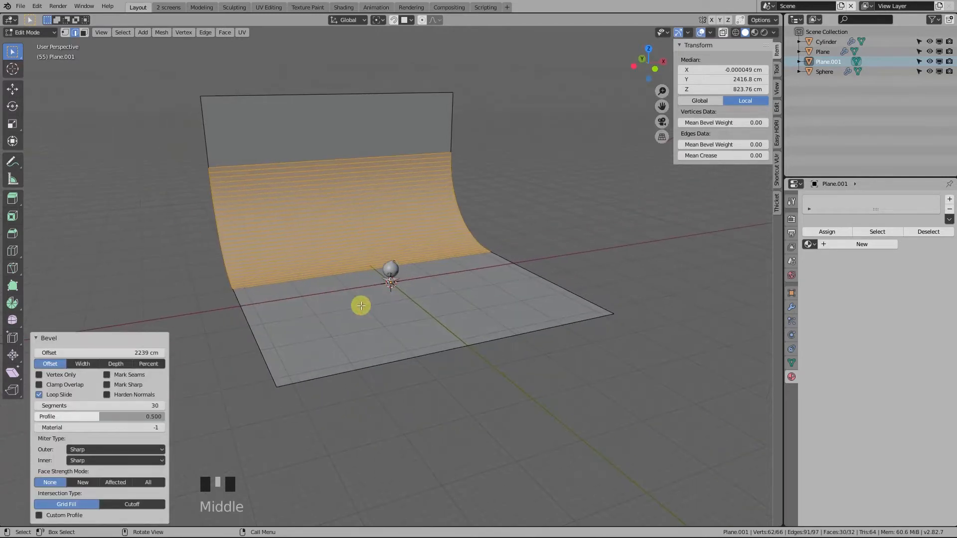
drag(360, 306, 371, 308)
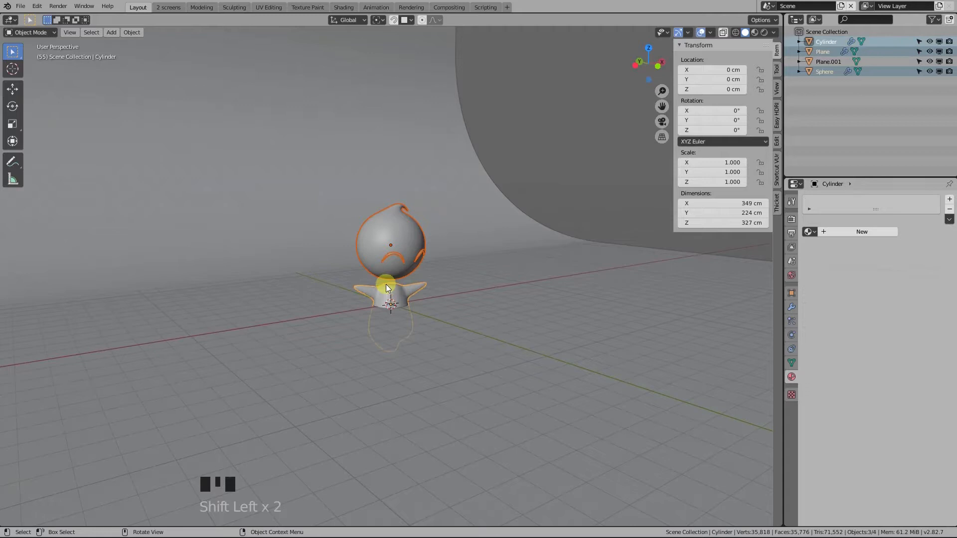
mouse_move(398, 358)
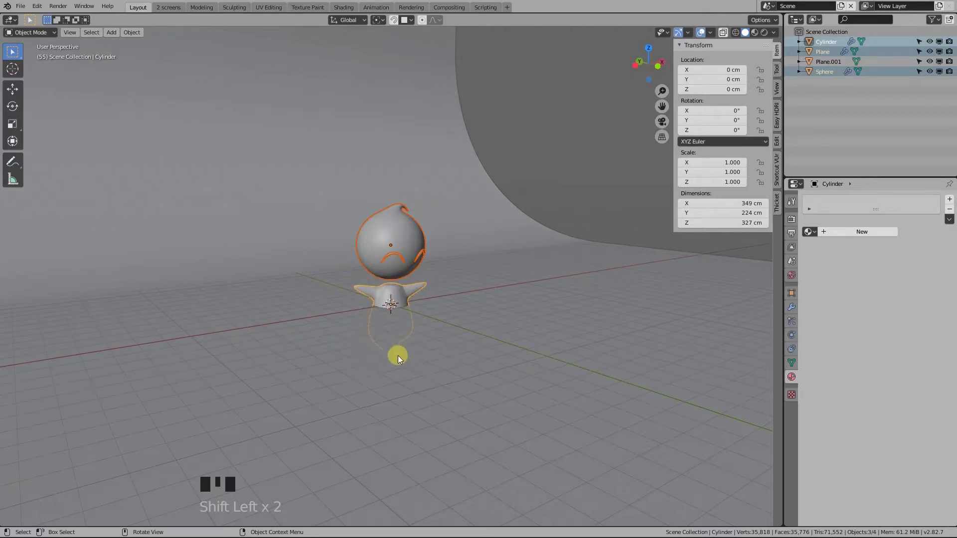
Step: Parent the character's parts to its Cylinder body and lift the whole figure 220 cm, viewed from the front
drag(397, 357, 397, 316)
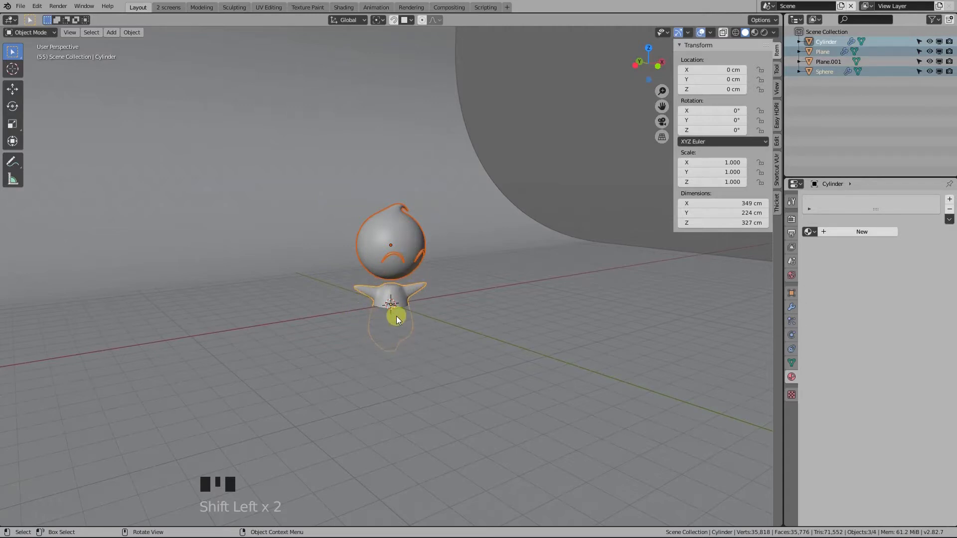
drag(397, 316, 363, 319)
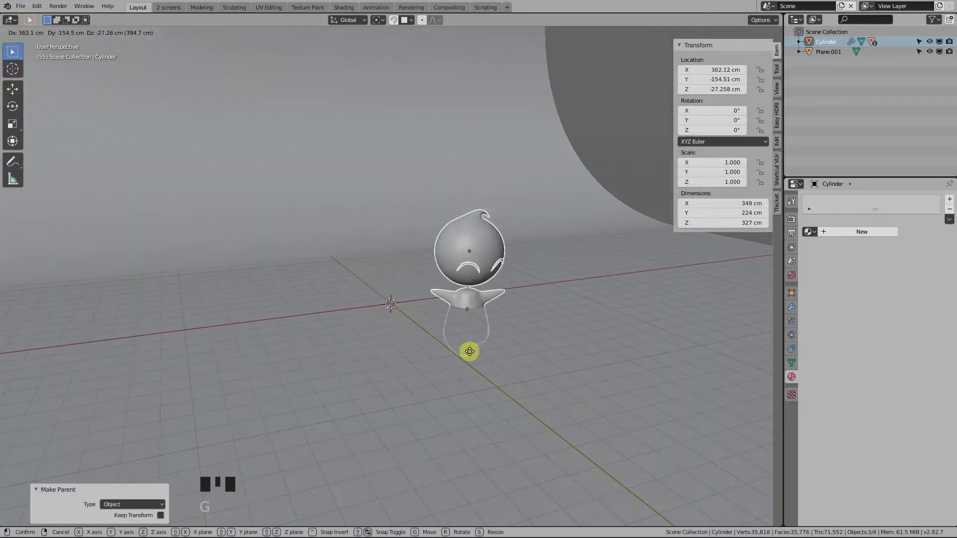
mouse_move(402, 295)
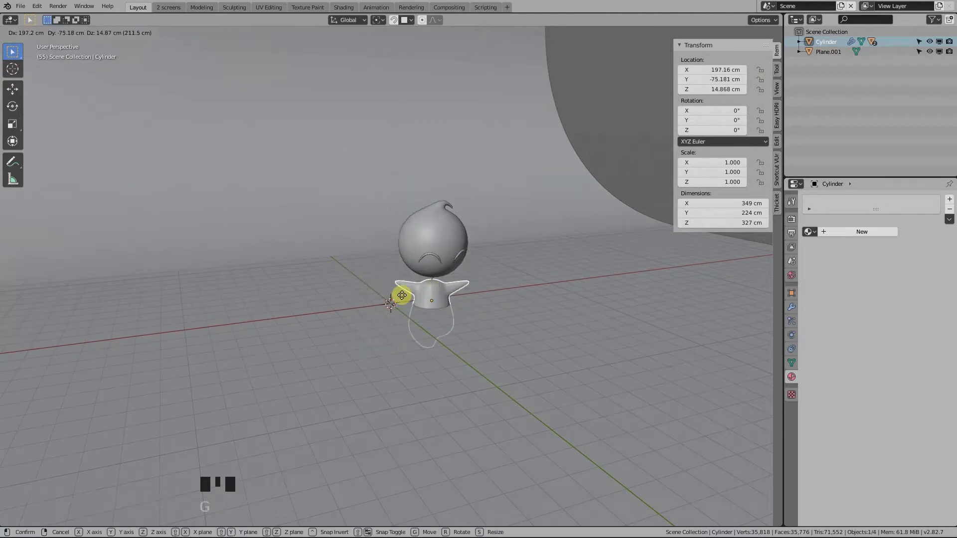
key(KP_1)
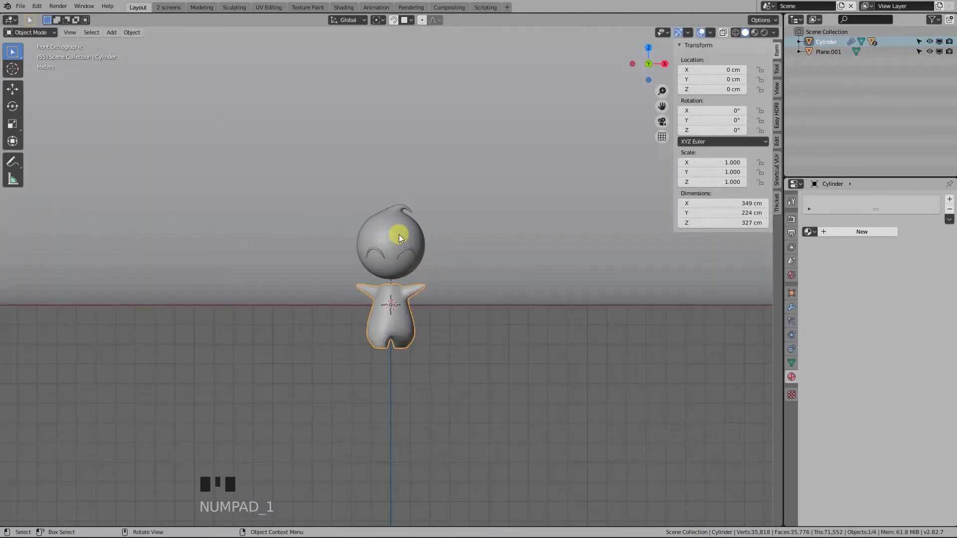
key(g)
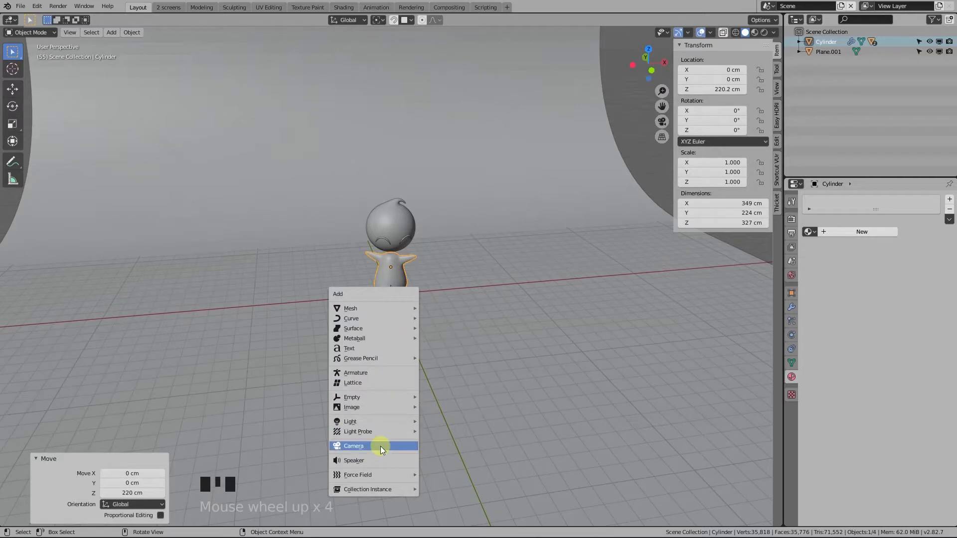
Step: Add a camera in front of the character and its curved backdrop
click(353, 445)
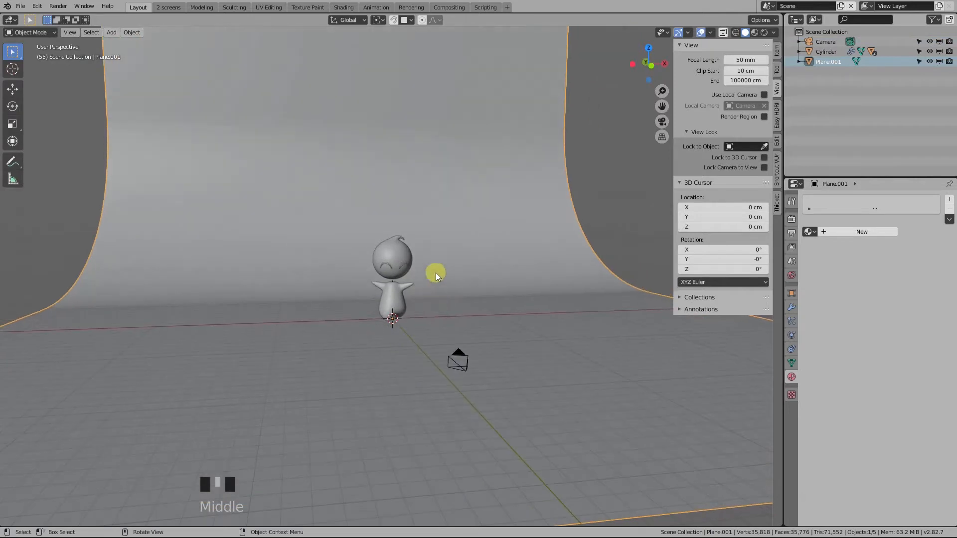
Step: Give the character an off-white material with Metallic about 0.11 and lowered Roughness
drag(437, 276, 444, 299)
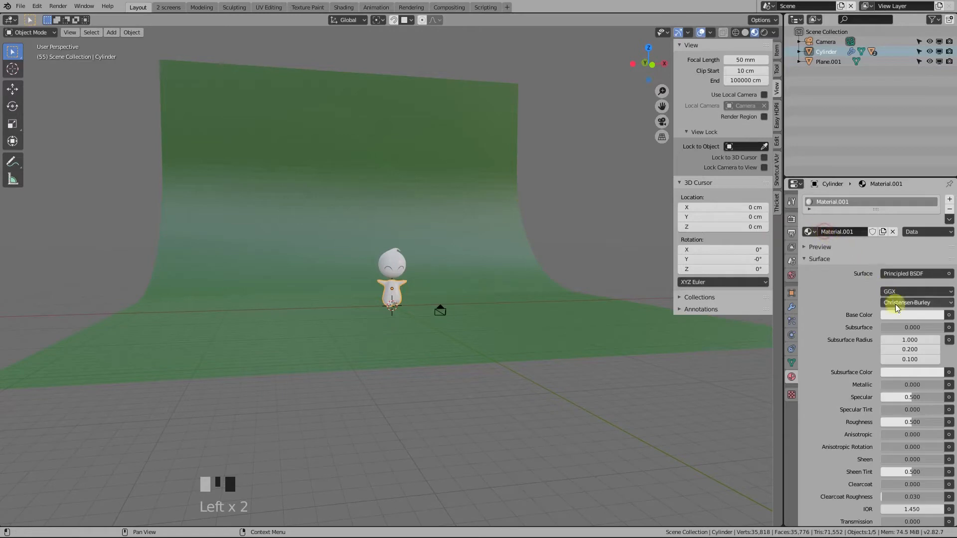
click(912, 315)
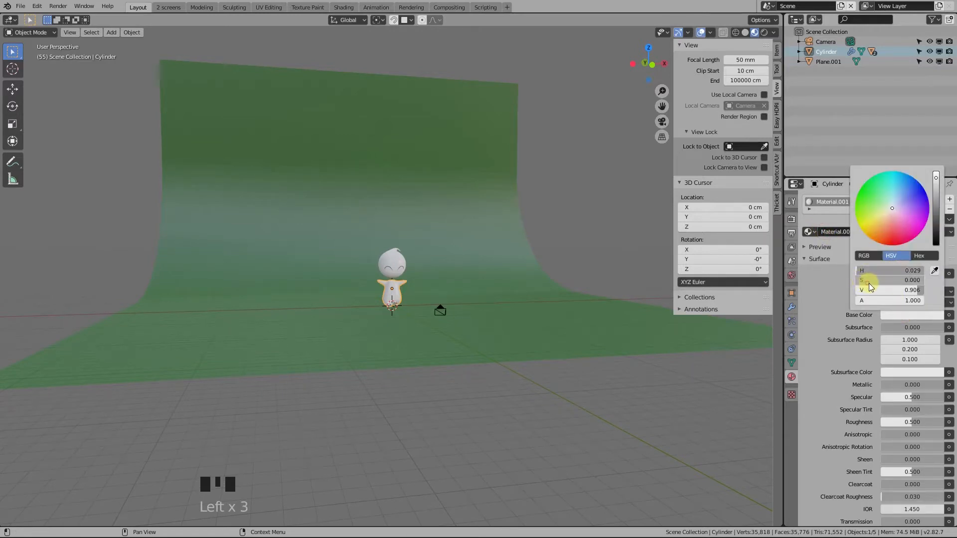
click(798, 284)
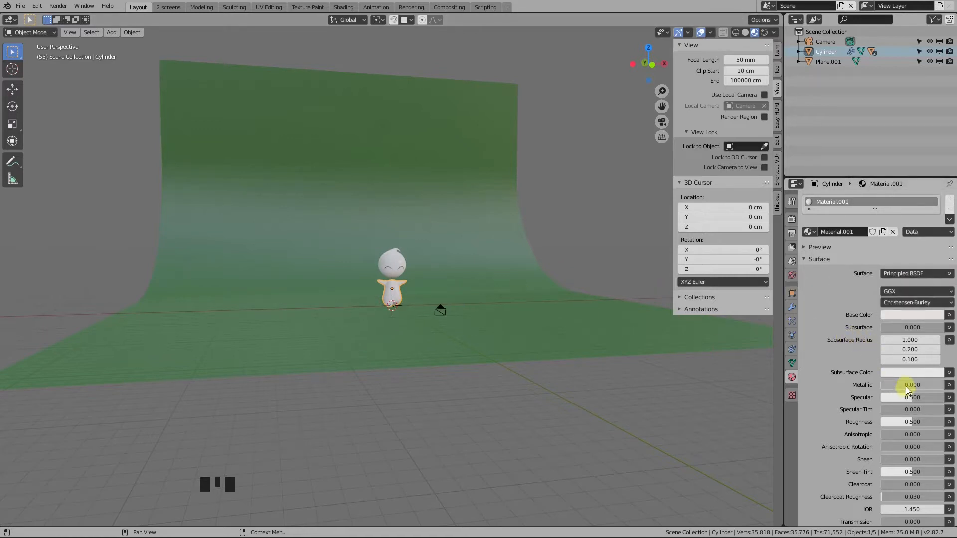
drag(909, 384, 909, 384)
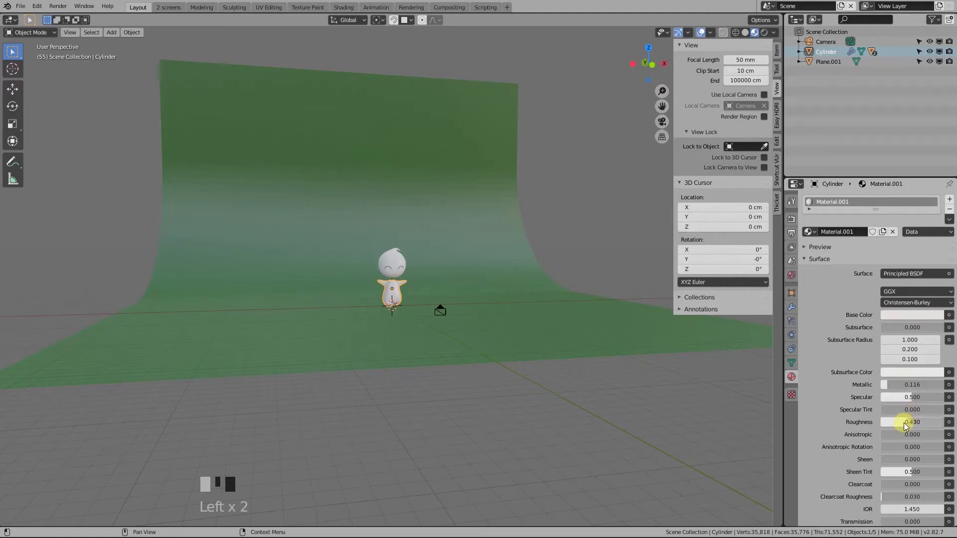
drag(909, 422, 897, 421)
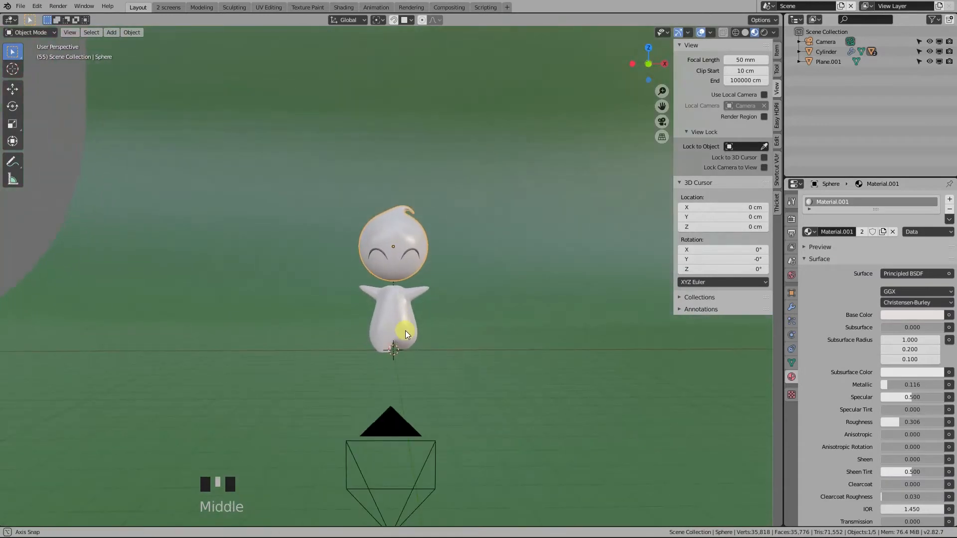
Step: In rendered preview, add a point light with Power 600000 W and Size 10000 cm
scroll(down, 3)
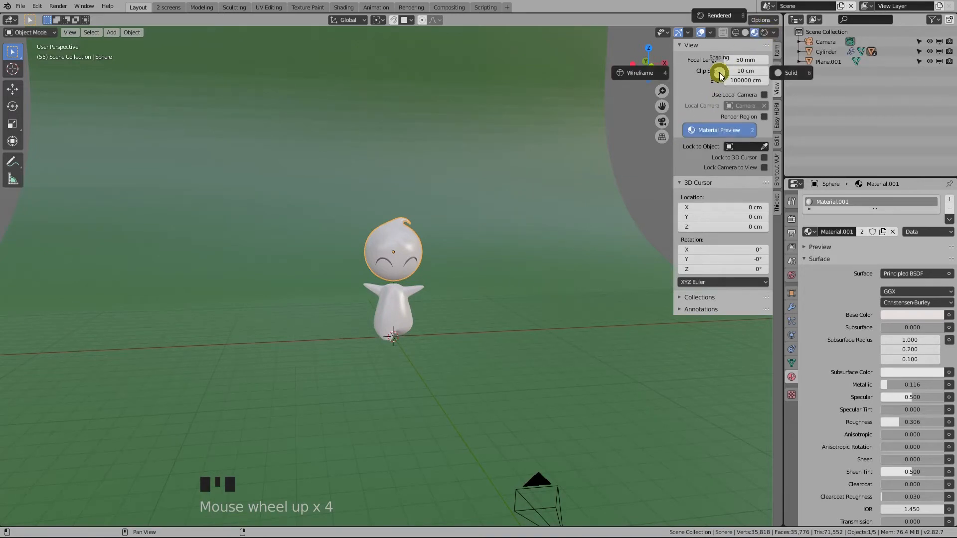
click(760, 31)
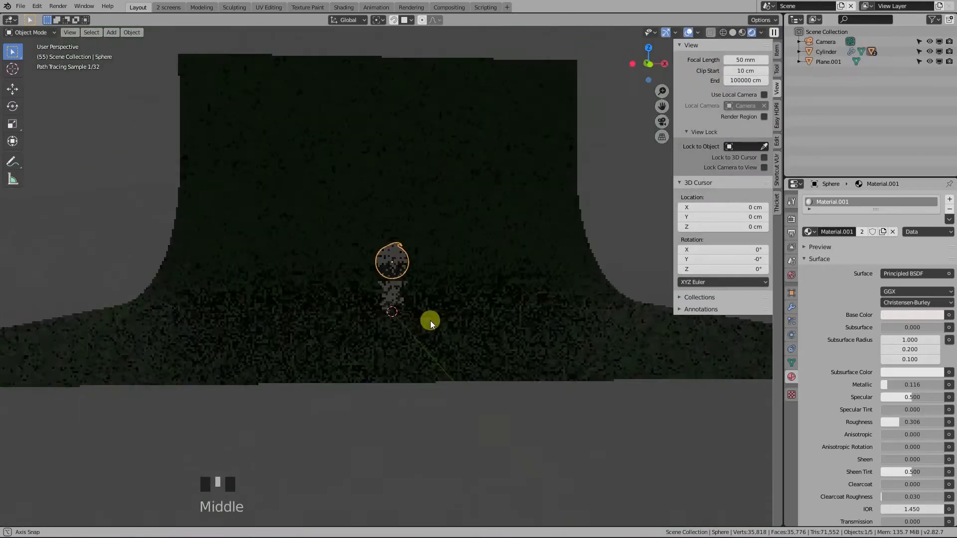
key(shift+a)
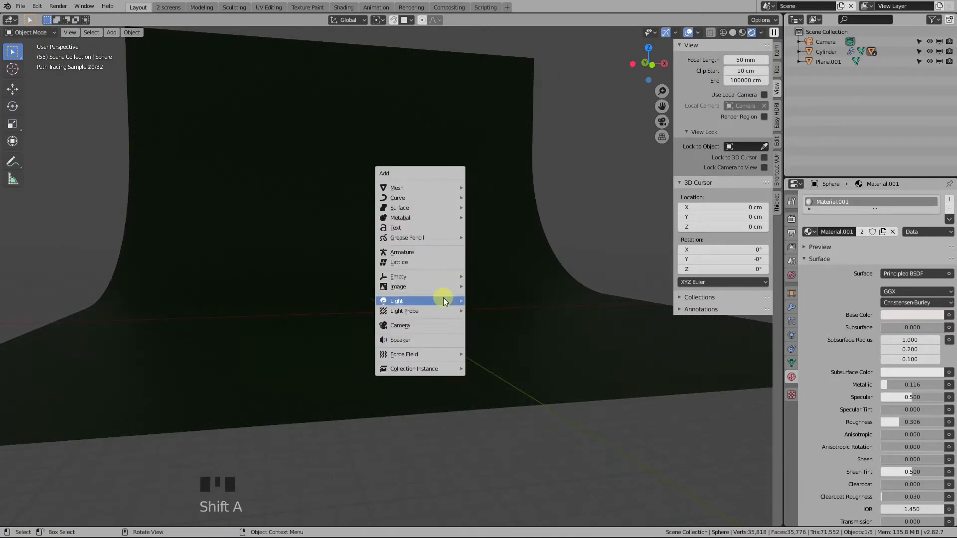
click(396, 300)
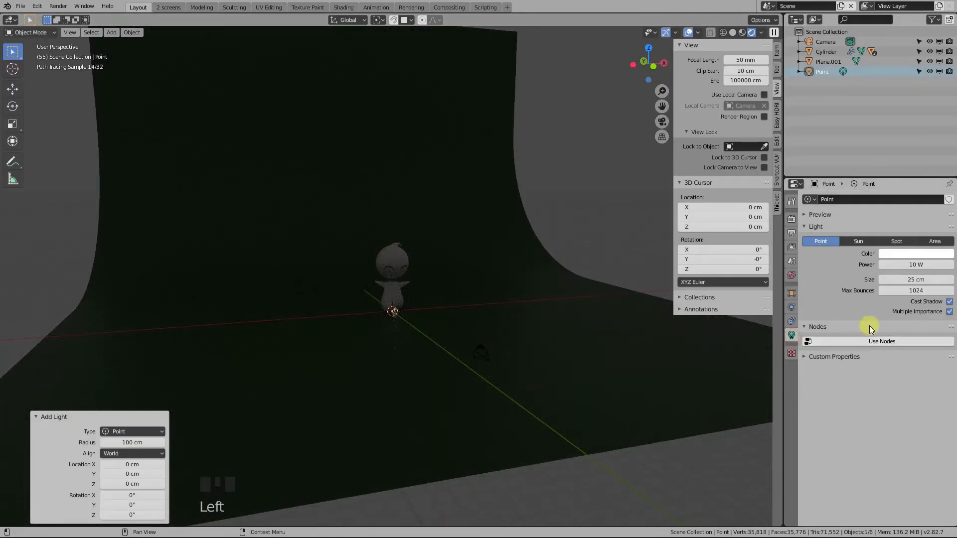
click(915, 265)
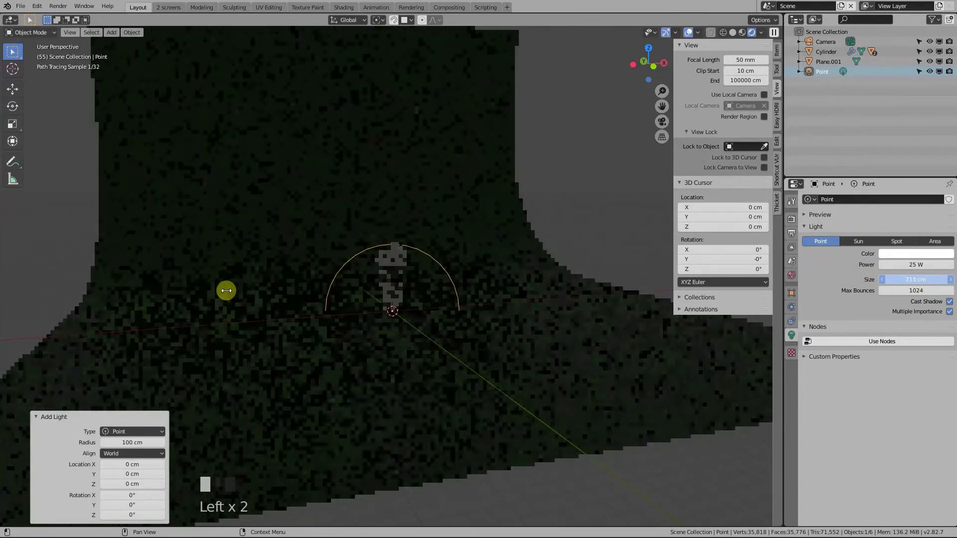
scroll(down, 3)
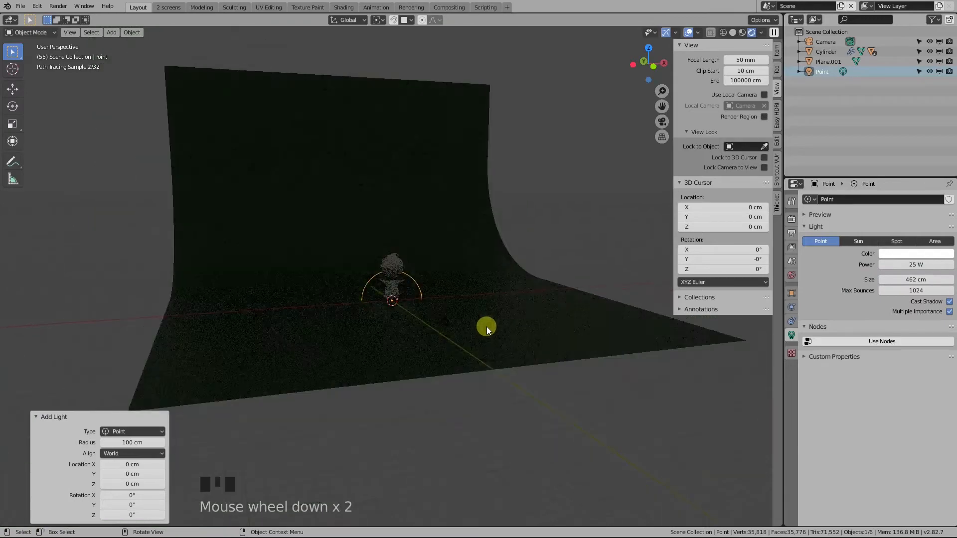
Step: Raise the point light high above the character so the green backdrop is brightly lit
key(g)
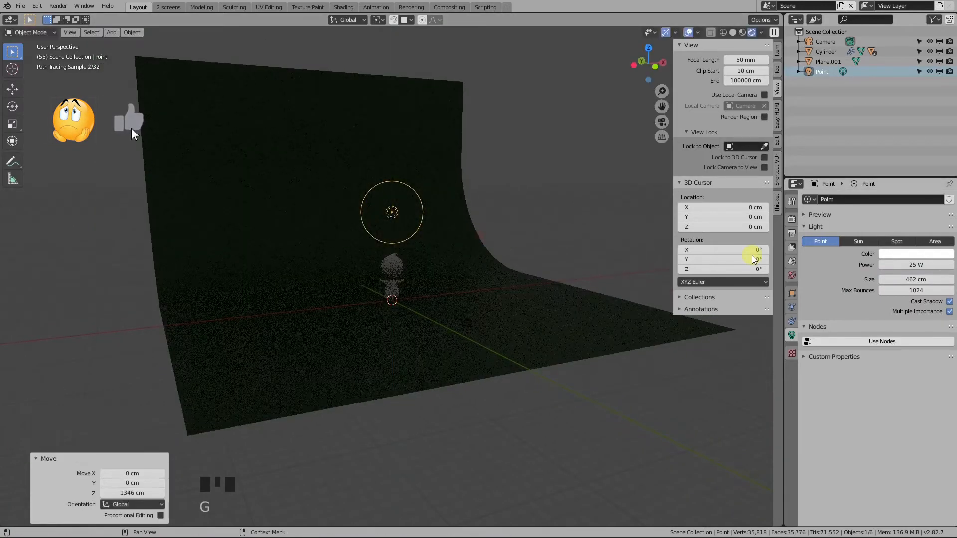
drag(390, 244, 312, 376)
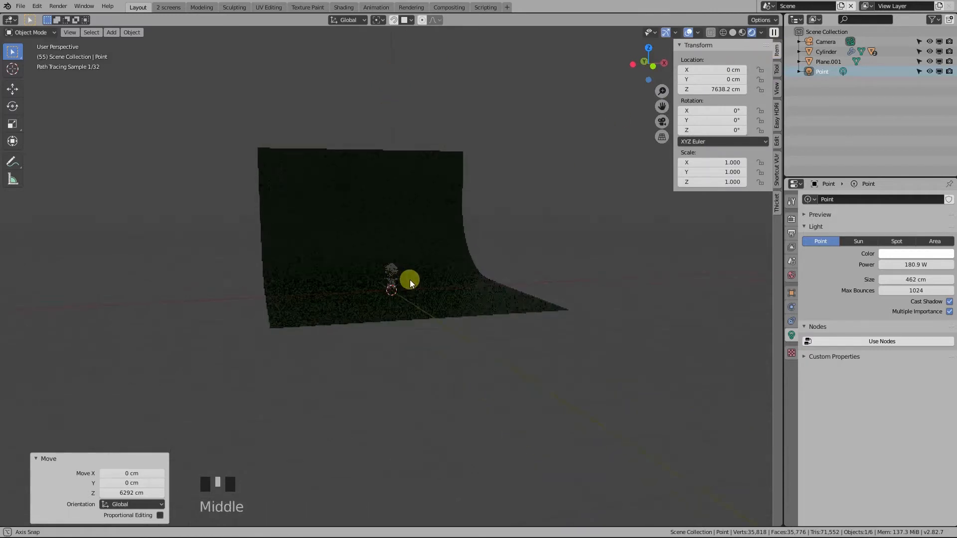
scroll(down, 3)
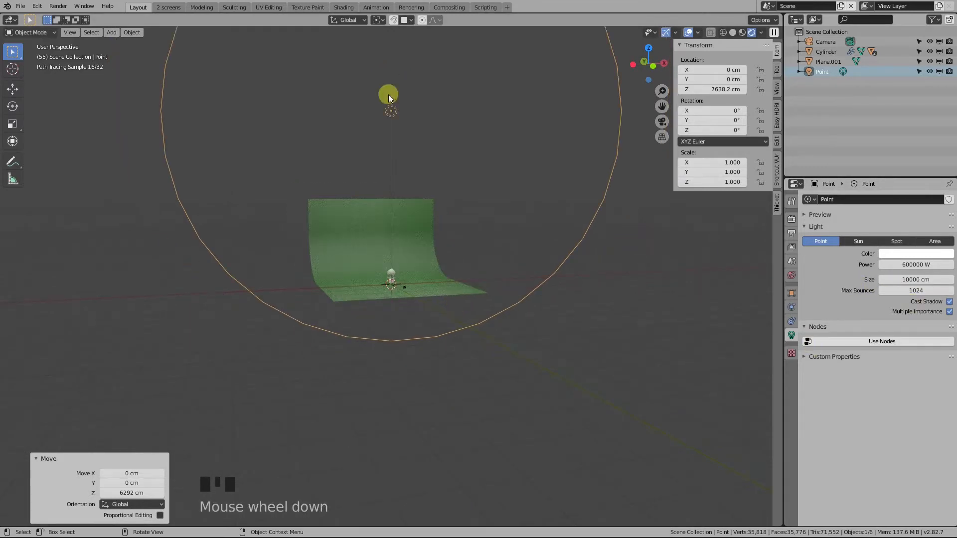
key(g)
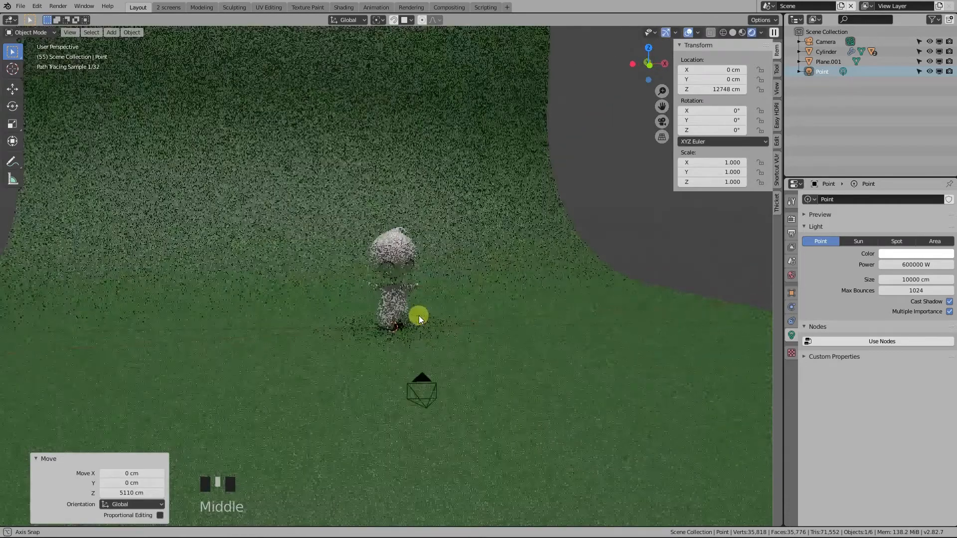
key(KP_0)
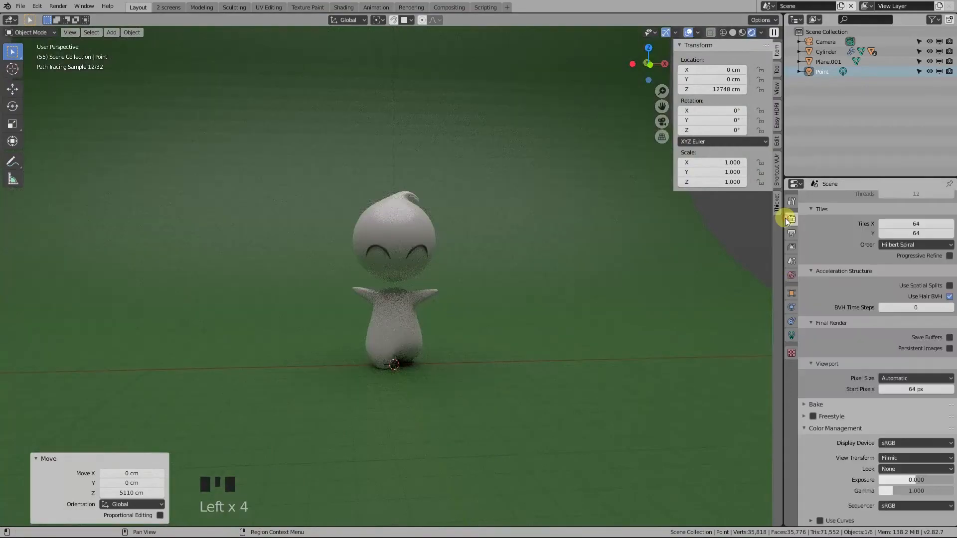
Step: Switch the render engine to Cycles, shade the backdrop smooth, and set the colour look to High Contrast
scroll(up, 3)
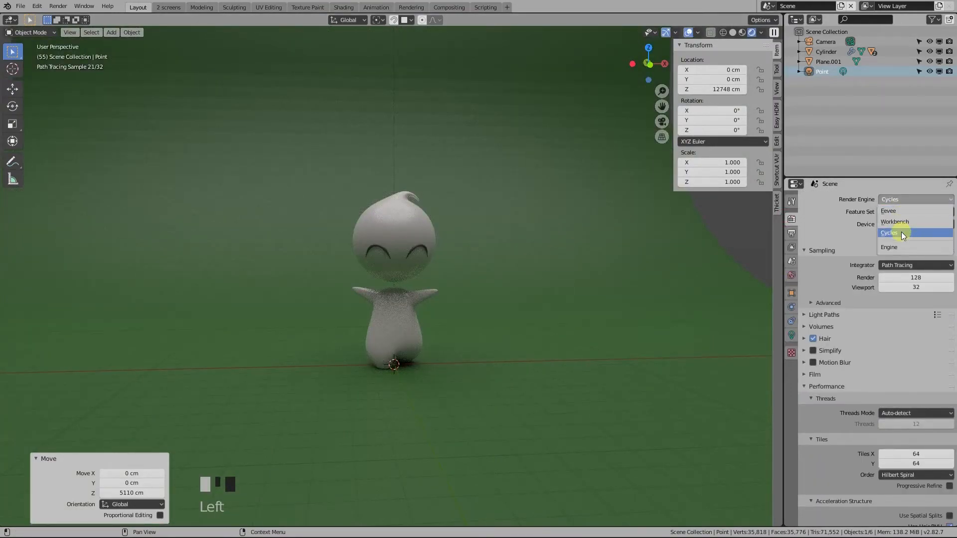
click(892, 233)
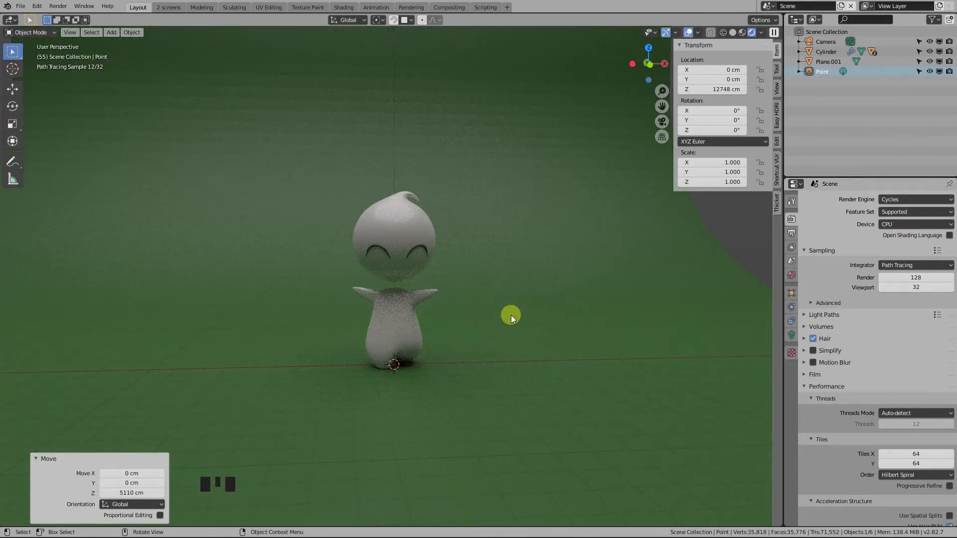
right_click(509, 316)
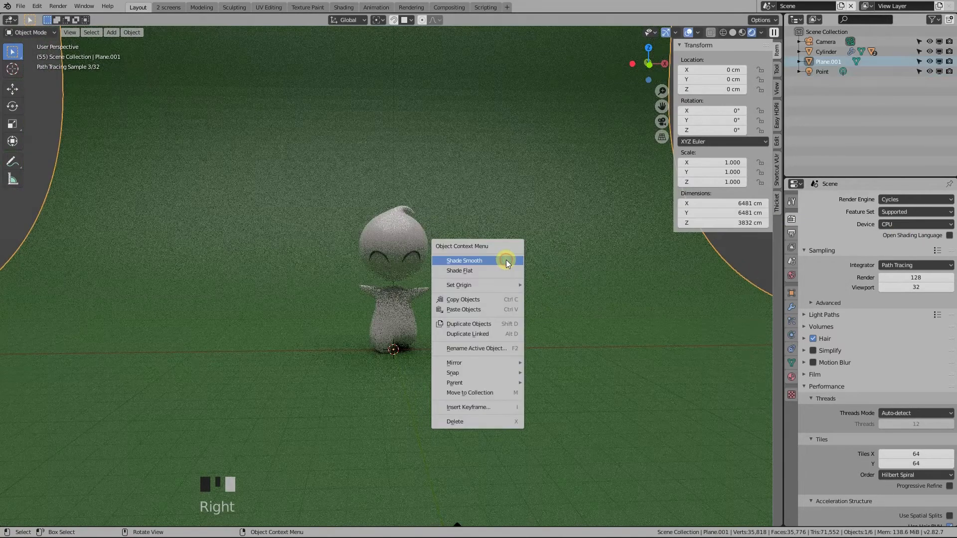
scroll(down, 3)
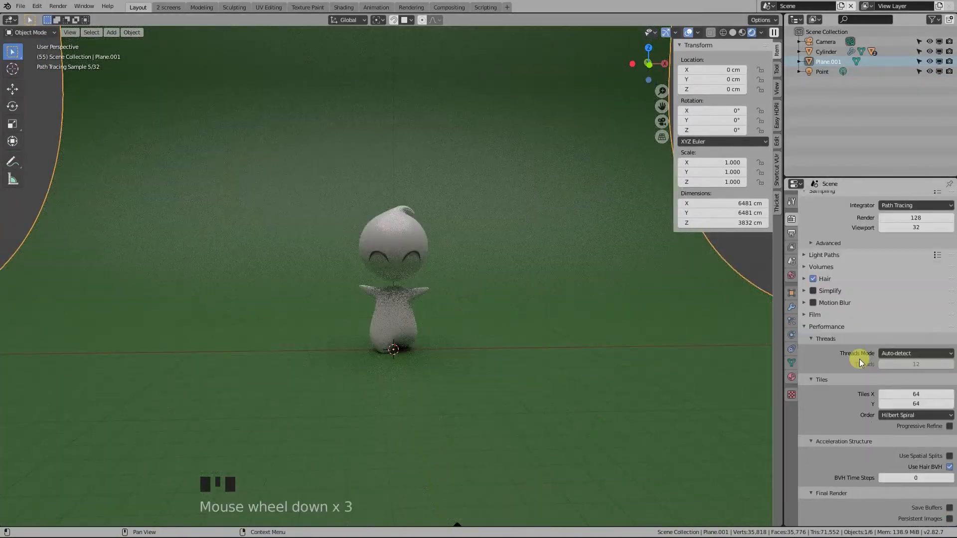
scroll(down, 3)
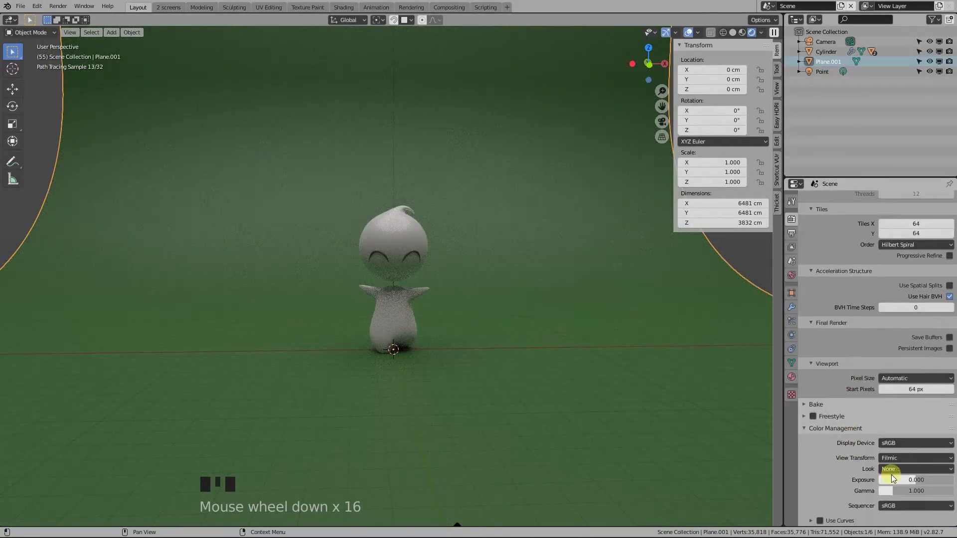
click(914, 468)
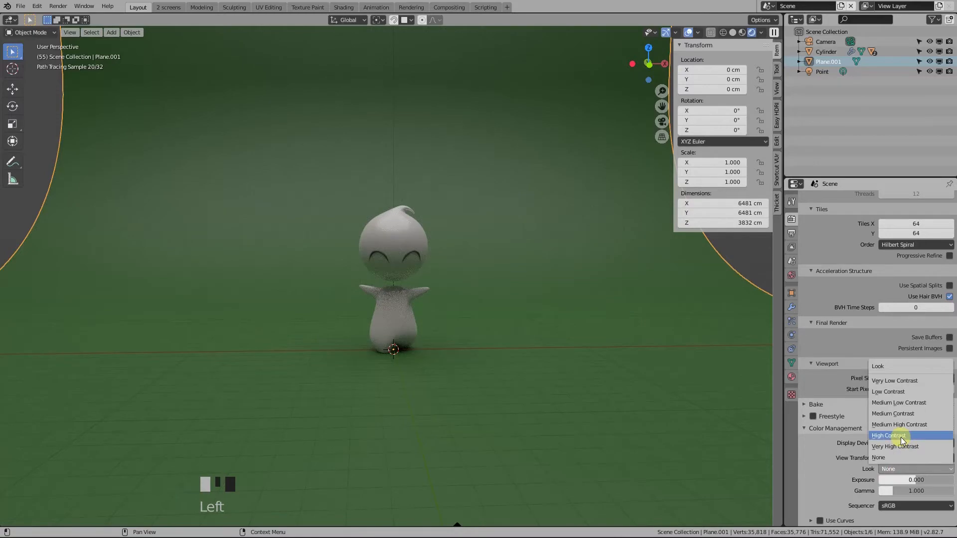
click(889, 435)
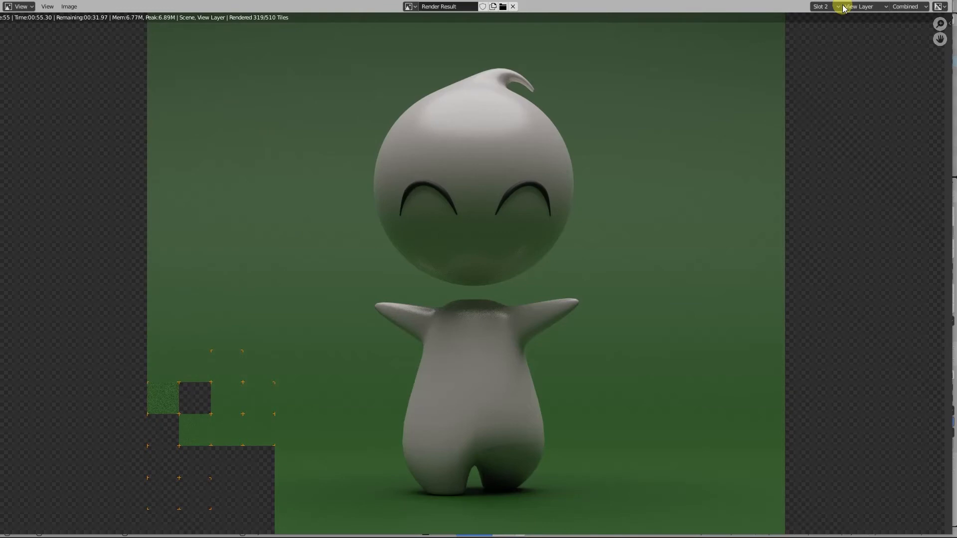
Step: Choose a stored render slot in the Image Editor to view the 800 × 450 render
click(820, 7)
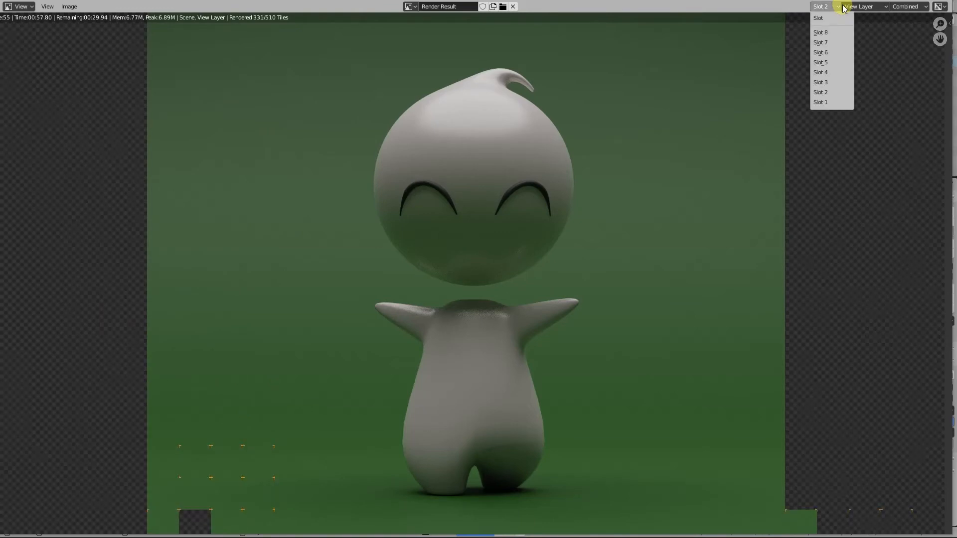
click(820, 102)
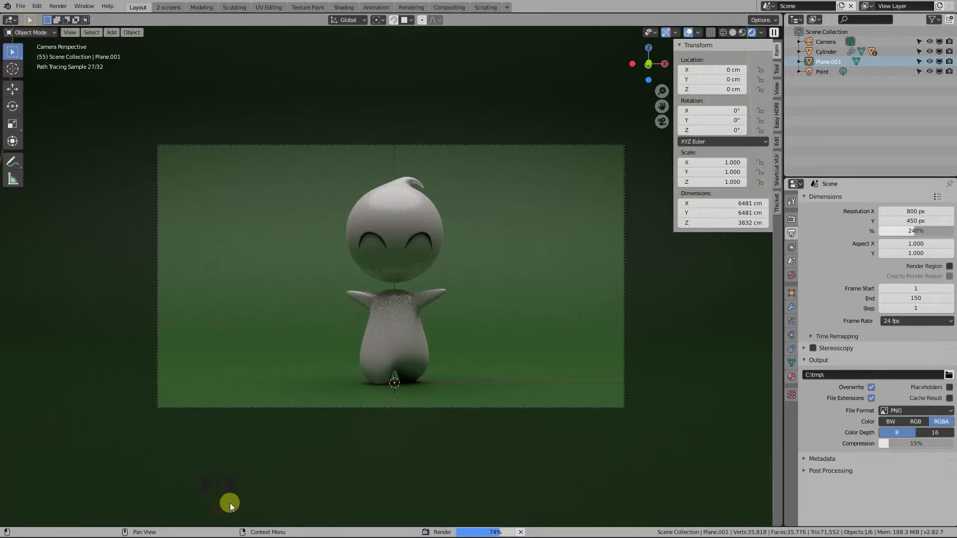
Step: Enable the Denoising Data pass under View Layer Passes > Data
click(791, 247)
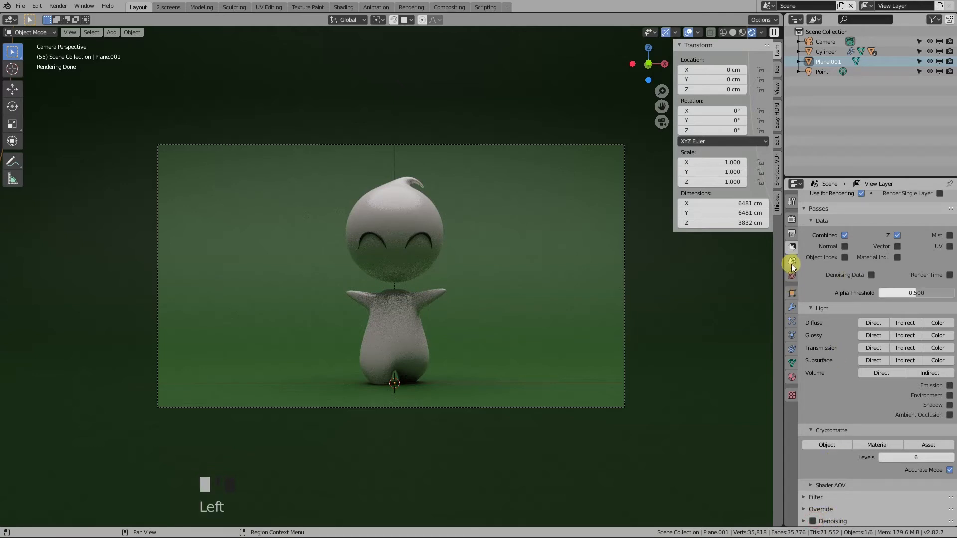
mouse_move(791, 235)
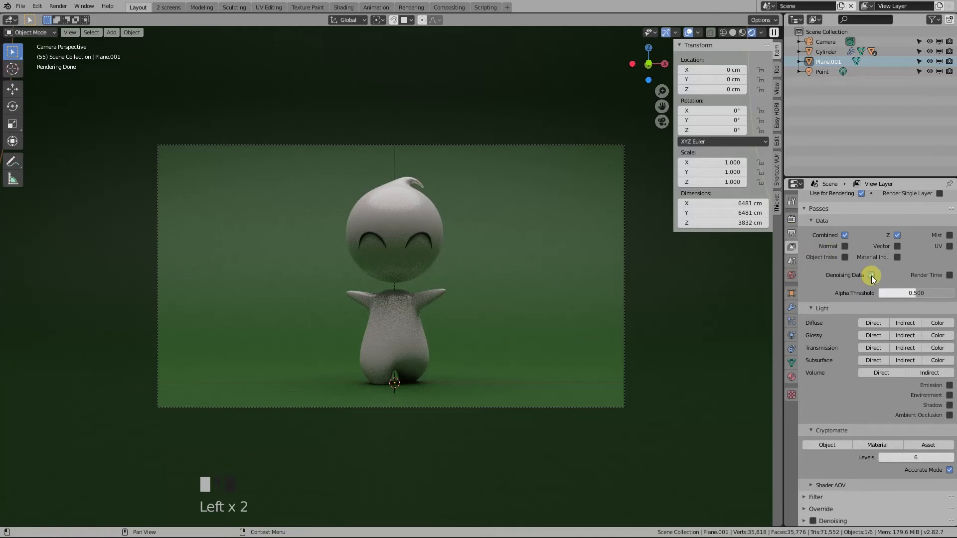
click(449, 7)
text(de)
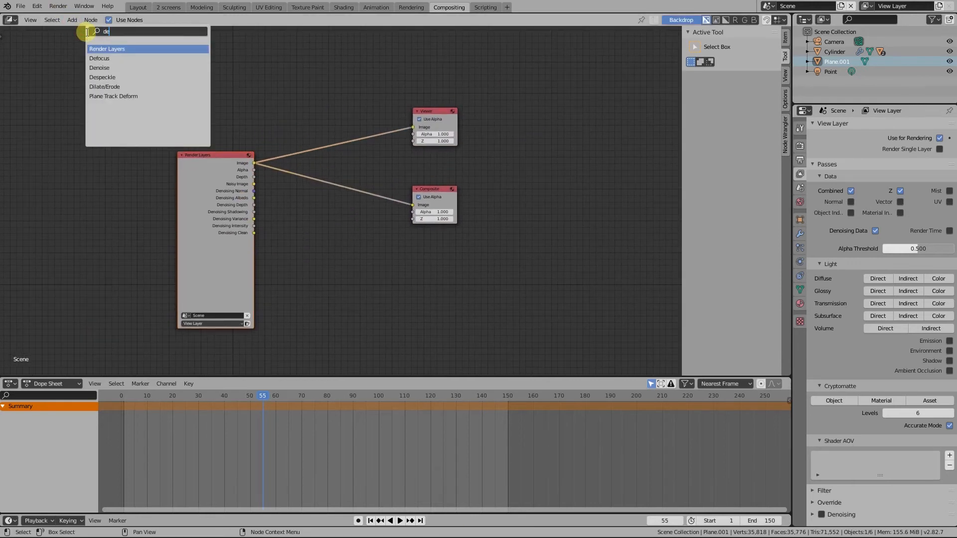
Step: Add a Denoise node after the Render Layers node in the compositor
click(99, 67)
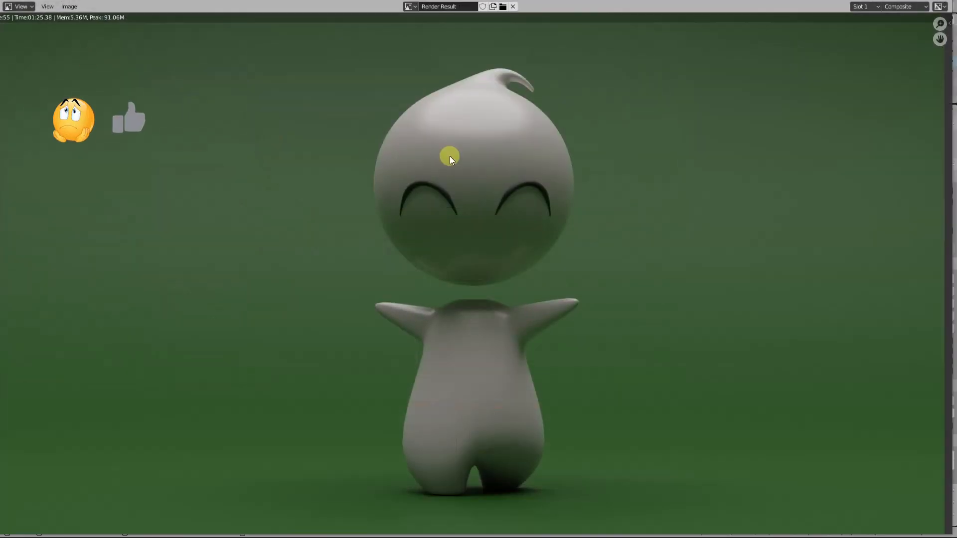
Step: Switch the Render Result between slot 2 and slot 1 to compare, then return to the 3D viewport
click(869, 7)
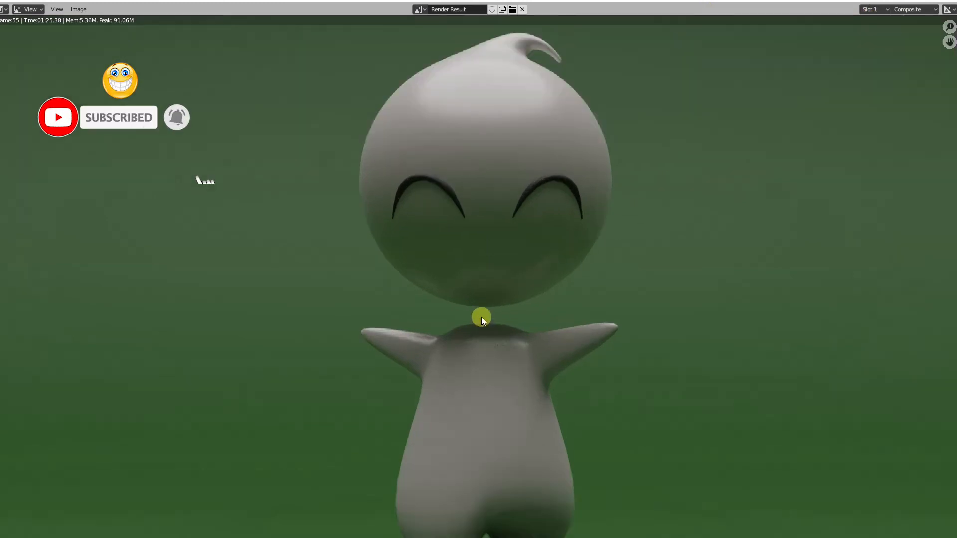
click(873, 9)
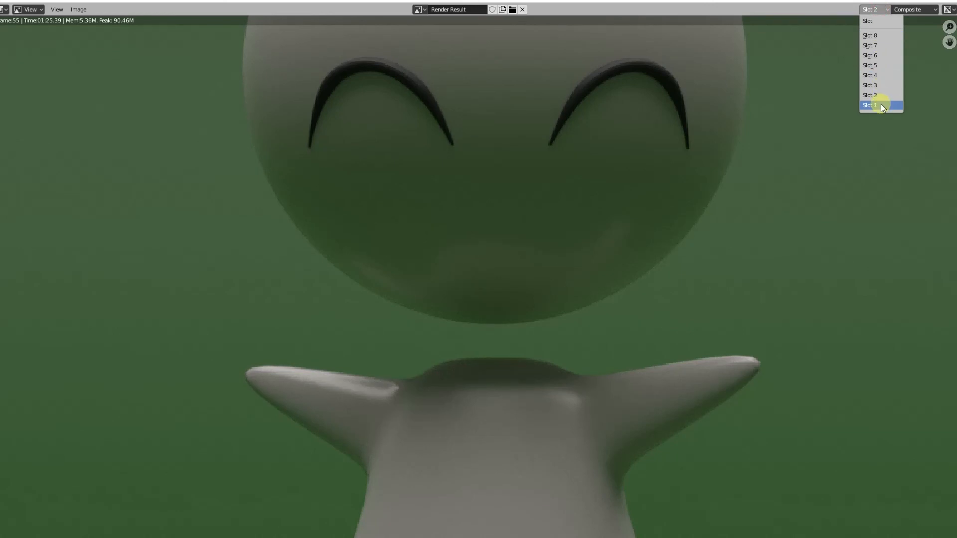
click(869, 94)
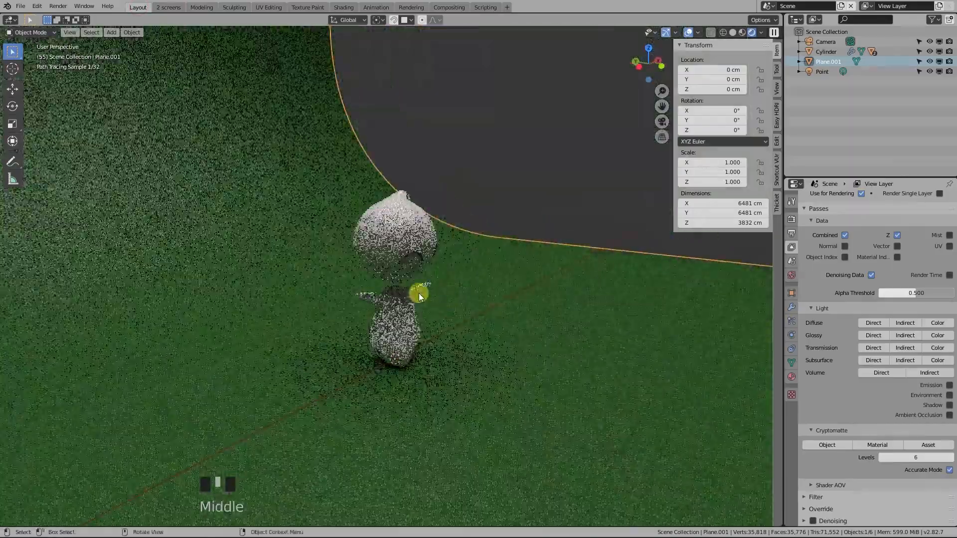
scroll(up, 3)
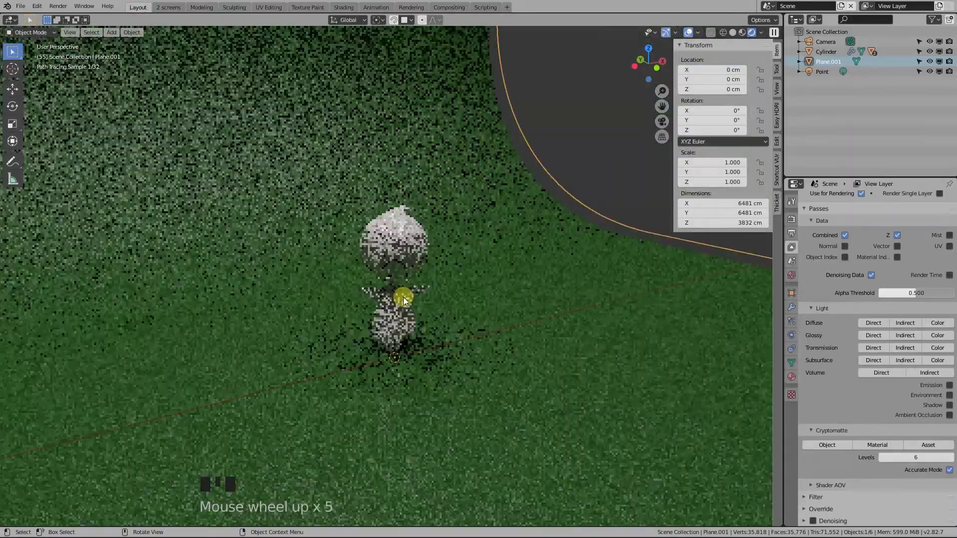